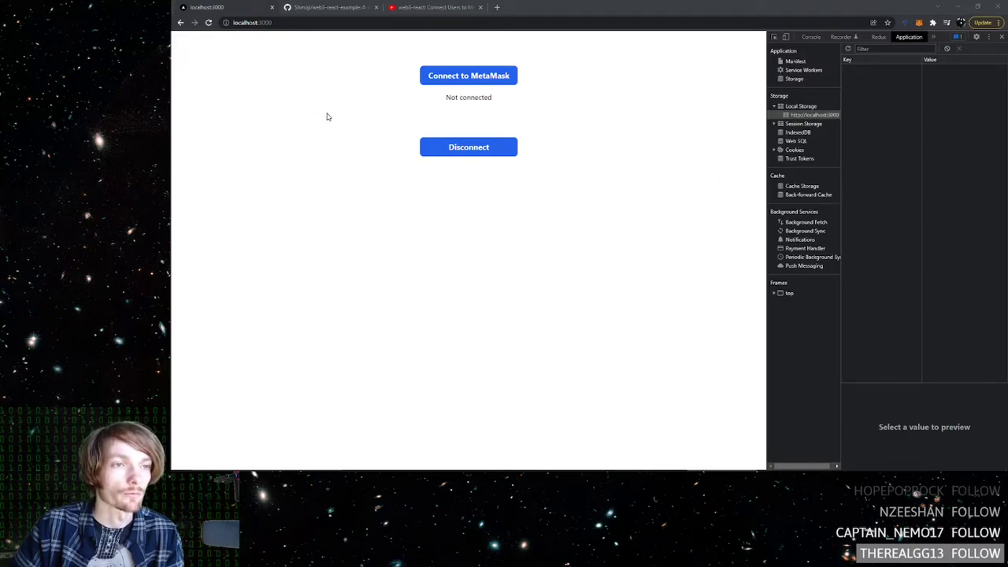
pyautogui.moveTo(339, 107)
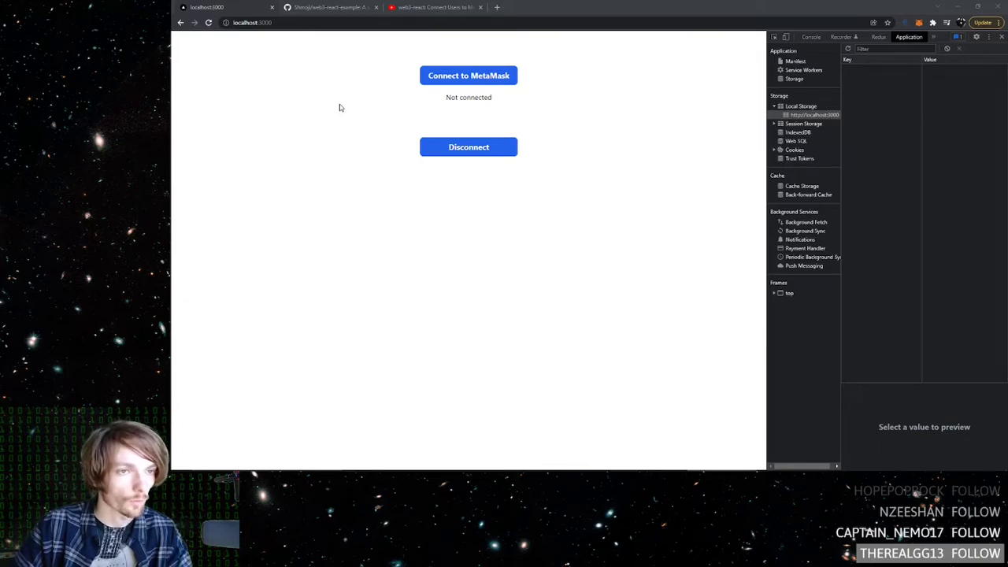
pyautogui.moveTo(361, 90)
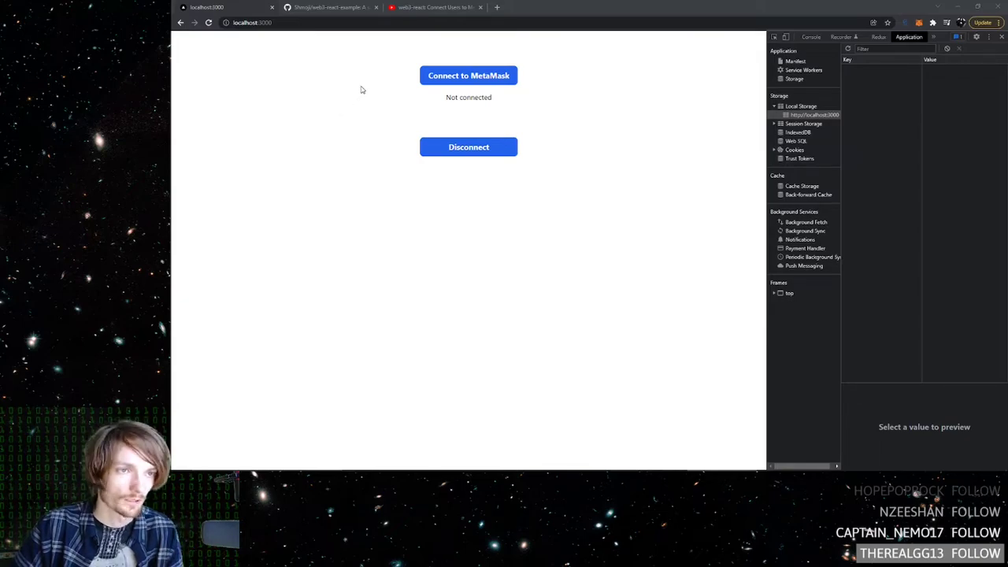
pyautogui.moveTo(385, 86)
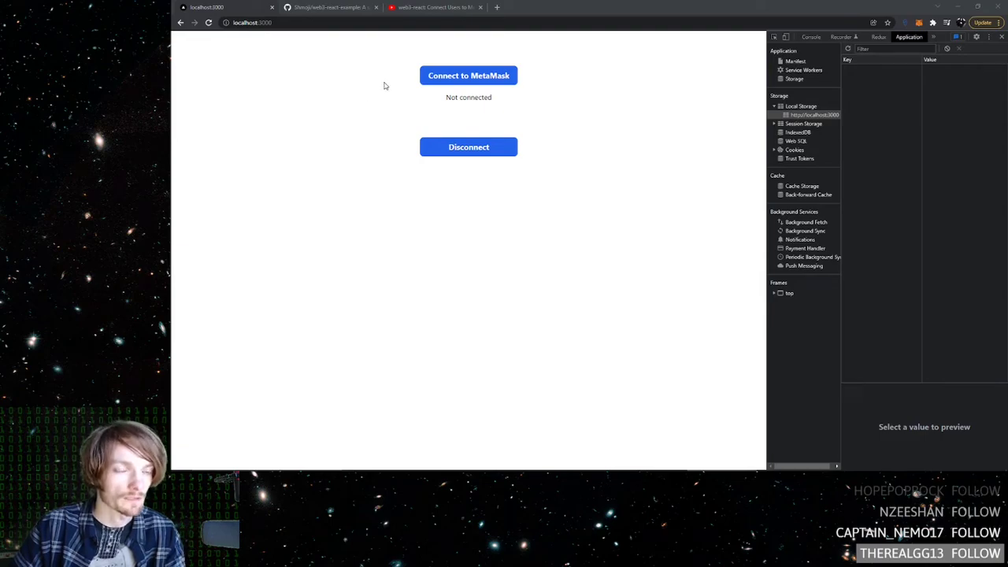
# Connect the wallet, refresh the demo page to test persistence, then switch to the web3-react video.
pyautogui.click(468, 75)
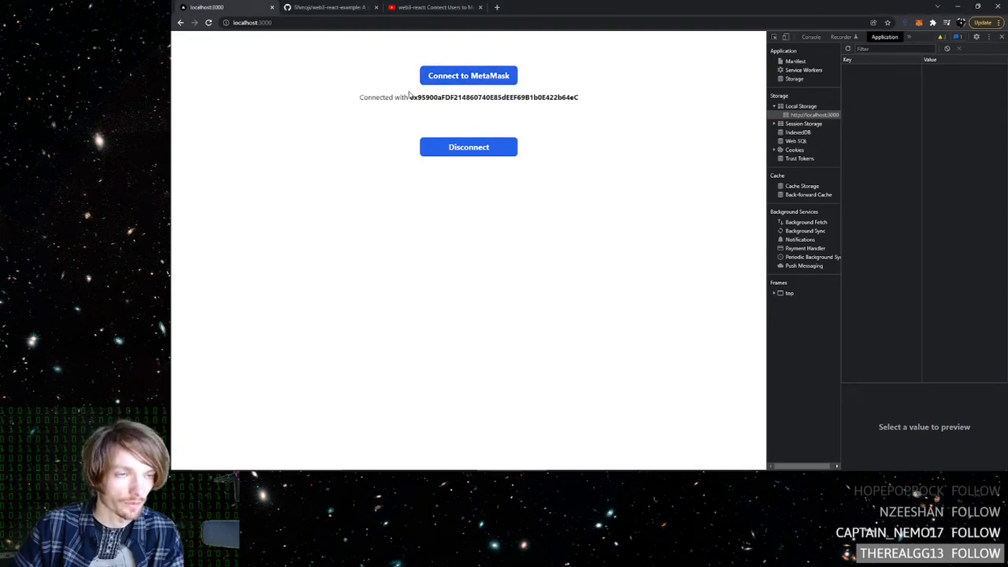
pyautogui.click(209, 22)
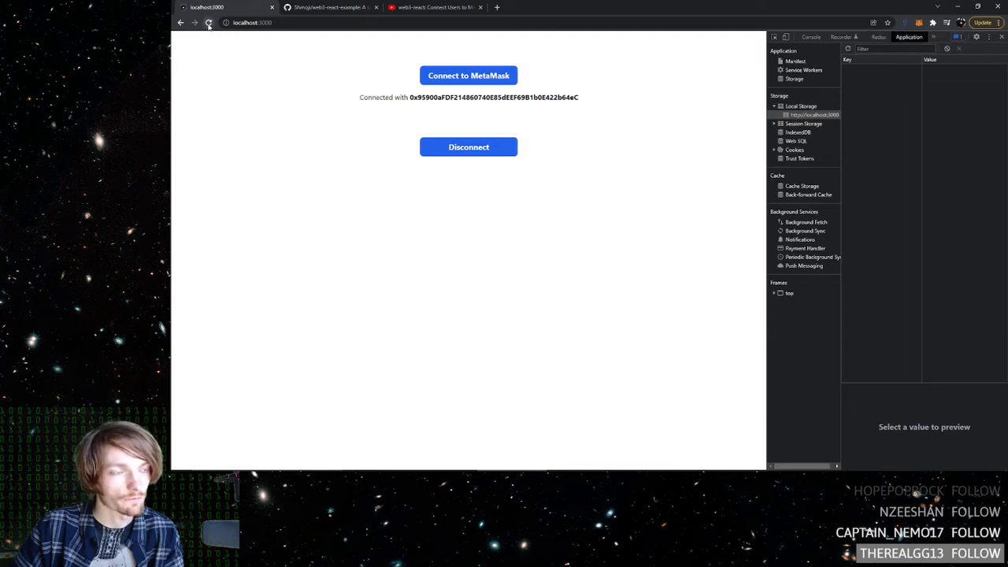
pyautogui.click(209, 22)
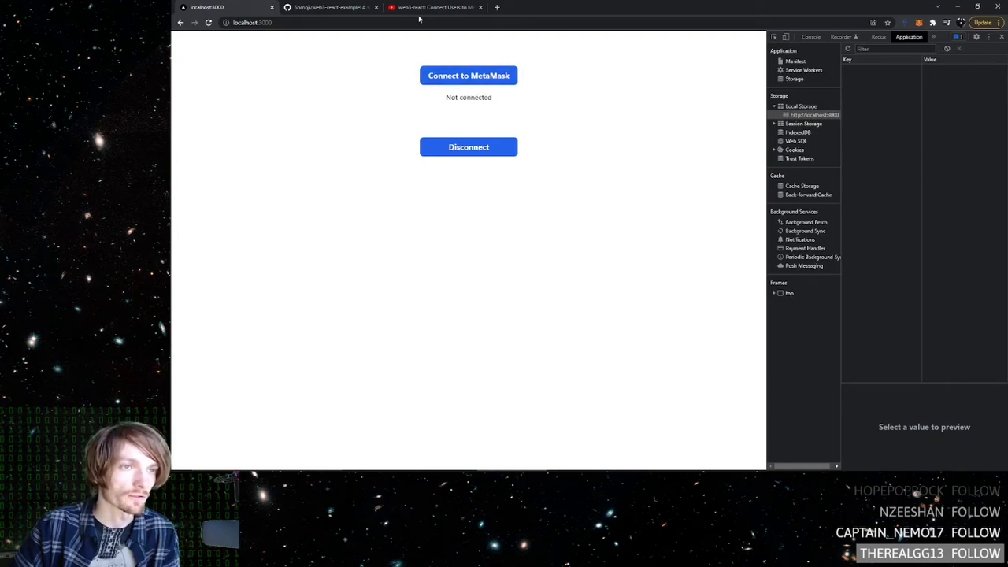
pyautogui.click(436, 7)
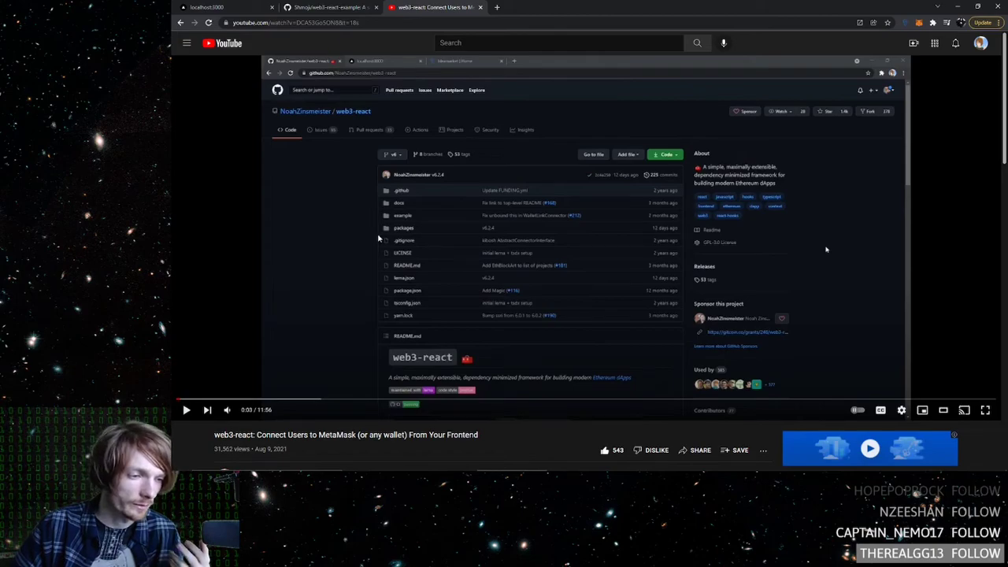
pyautogui.moveTo(390, 224)
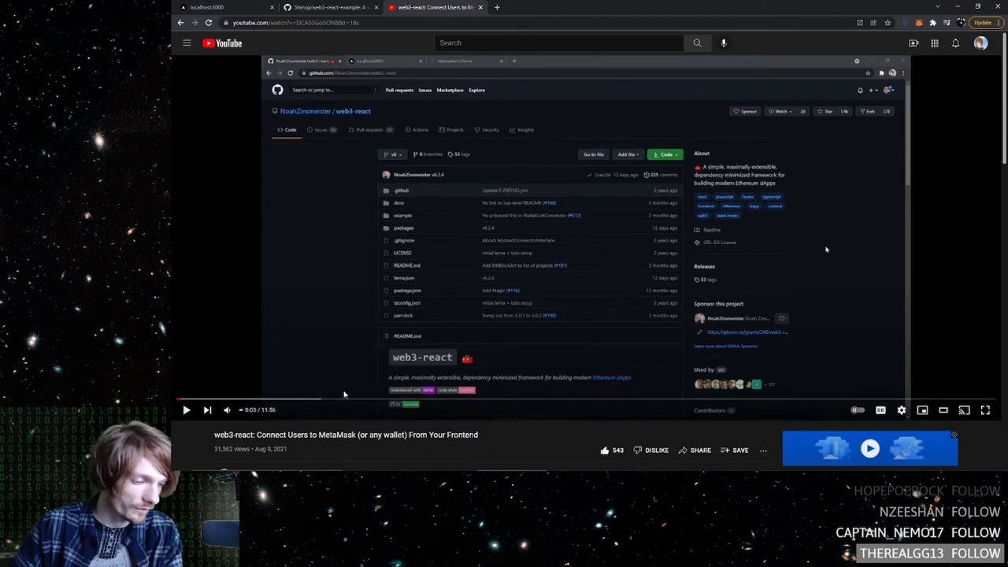
pyautogui.moveTo(360, 285)
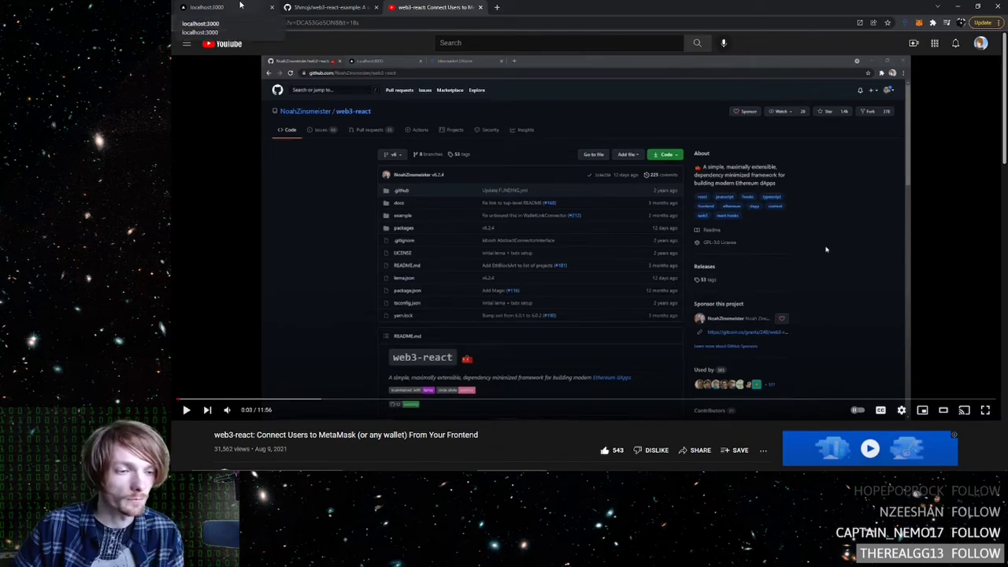
# Return to the localhost:3000 demo page and try Connect to MetaMask again.
pyautogui.click(206, 7)
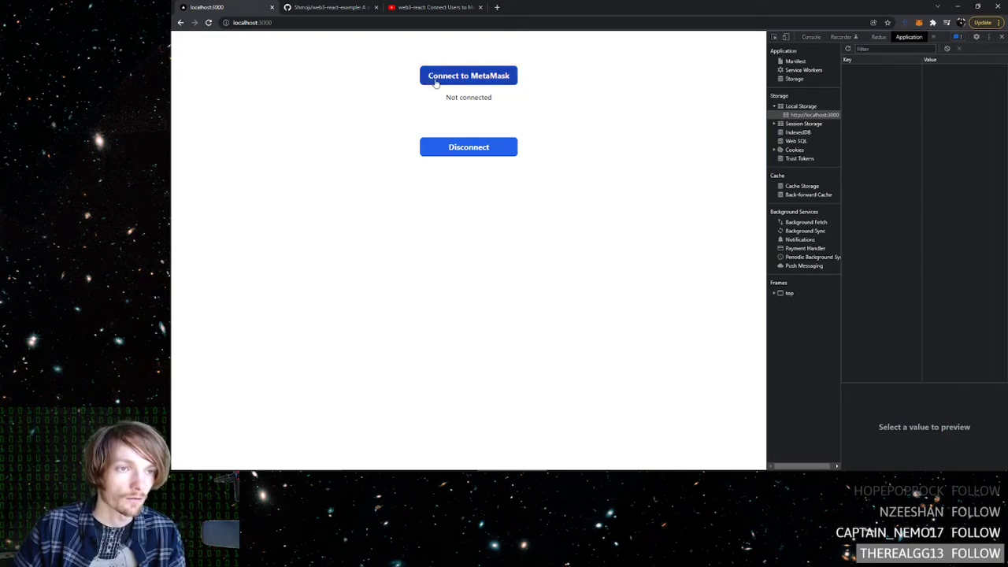
pyautogui.click(468, 76)
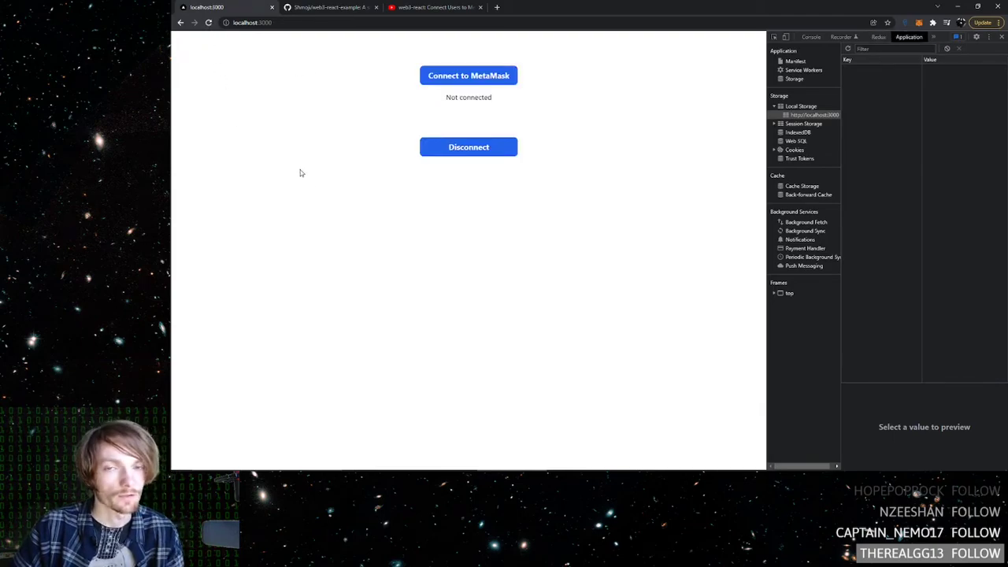
pyautogui.moveTo(309, 164)
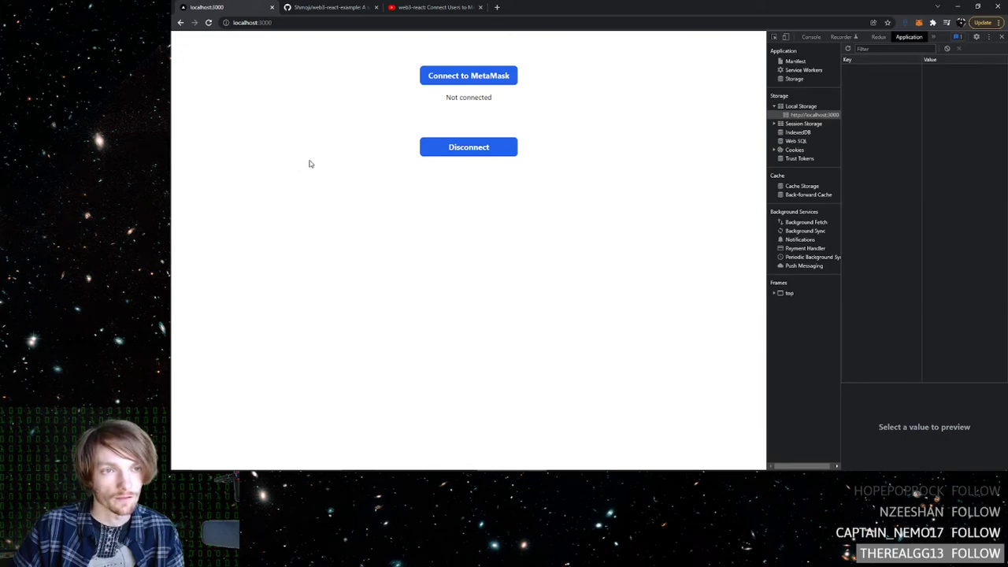
pyautogui.moveTo(316, 168)
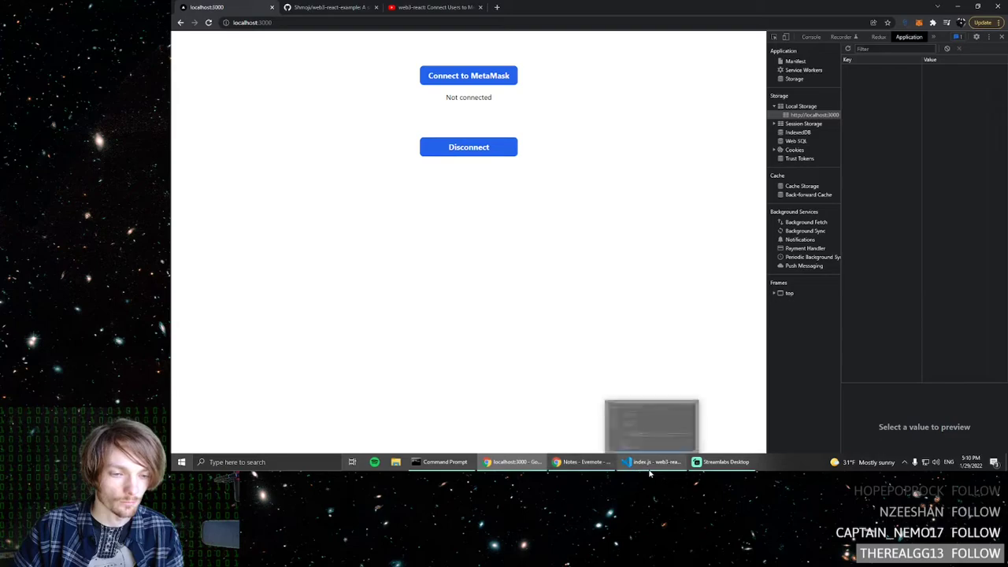
# Bring up the Shmoji/web3-react-example repository page on GitHub.
pyautogui.click(654, 462)
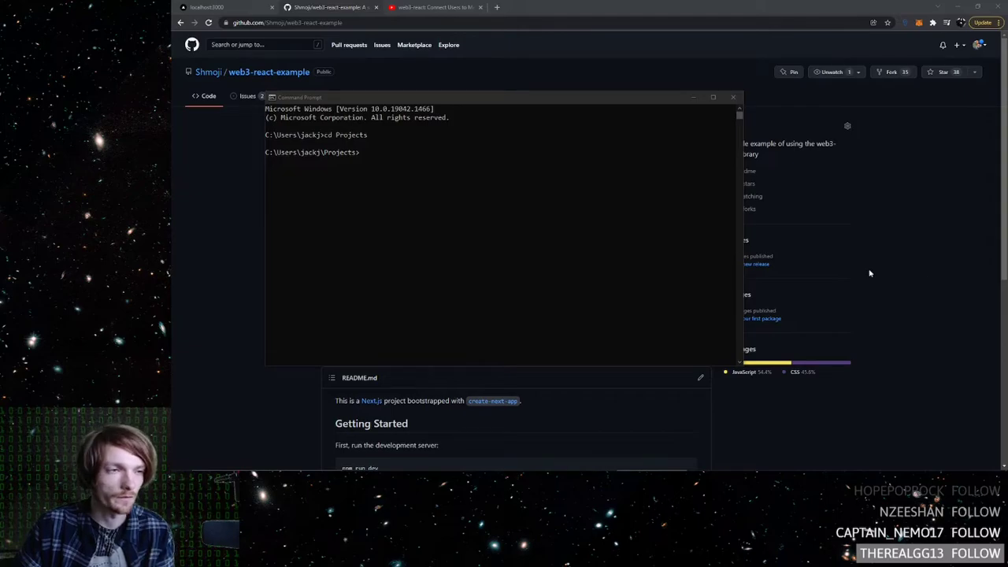
pyautogui.moveTo(772, 125)
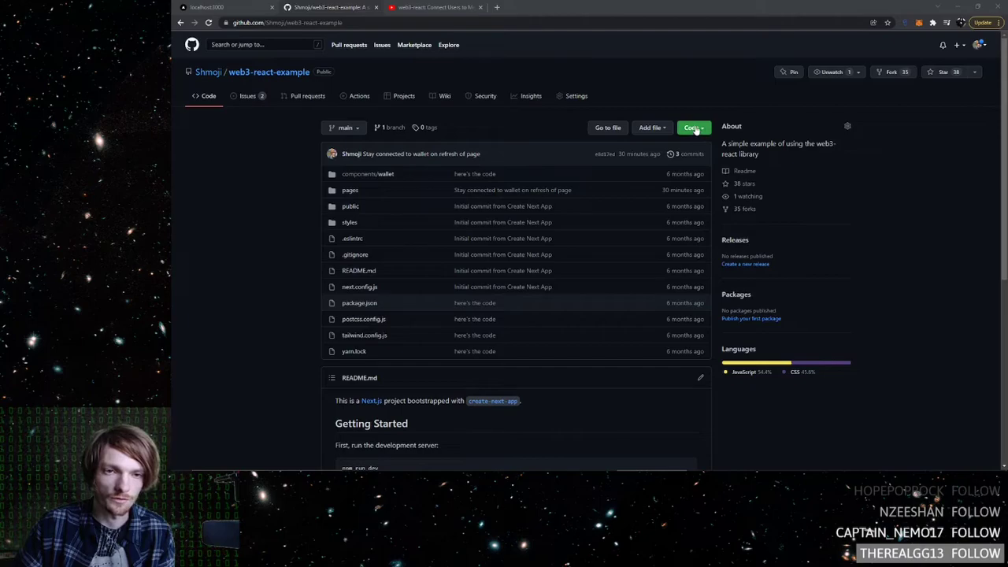
# Run git clone for web3-react-example, then cd into the new web3-react-example folder.
pyautogui.click(691, 127)
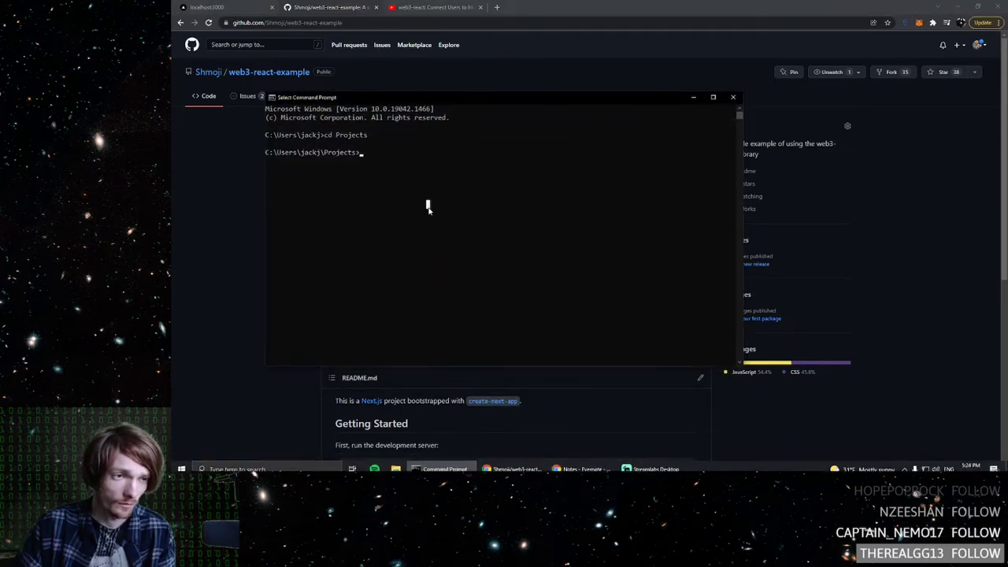
pyautogui.write('git clone https://github.com/Shmoji/web3-react-example.git')
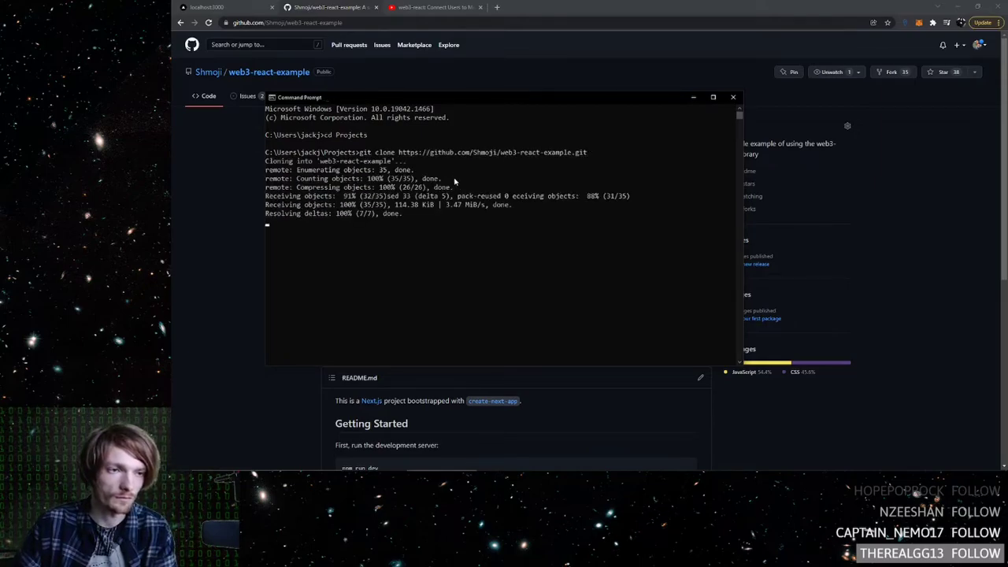
pyautogui.write('cd web3')
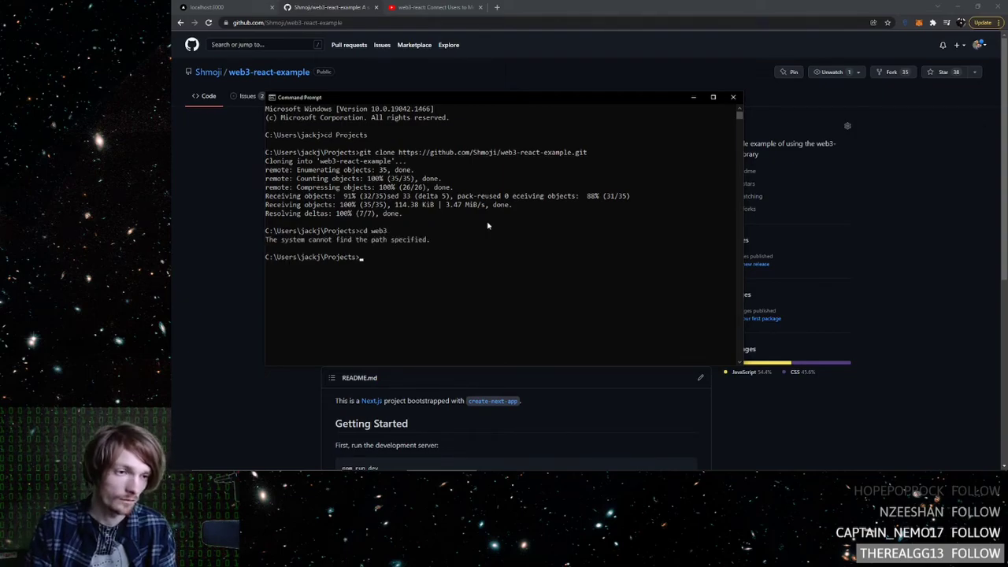
pyautogui.write('cd we')
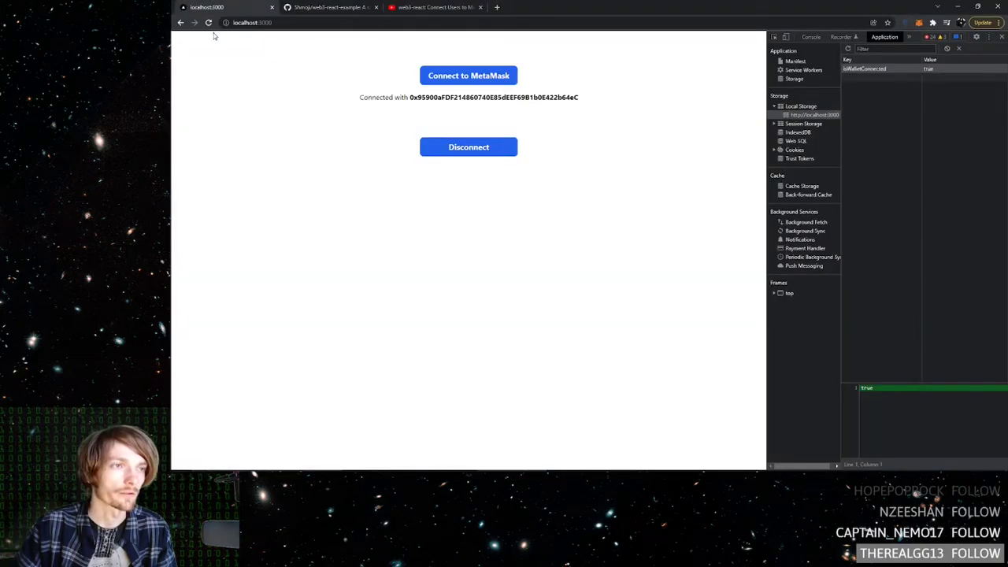
# Click Disconnect, then Connect to MetaMask, so isWalletConnected goes false and back to true.
pyautogui.click(467, 146)
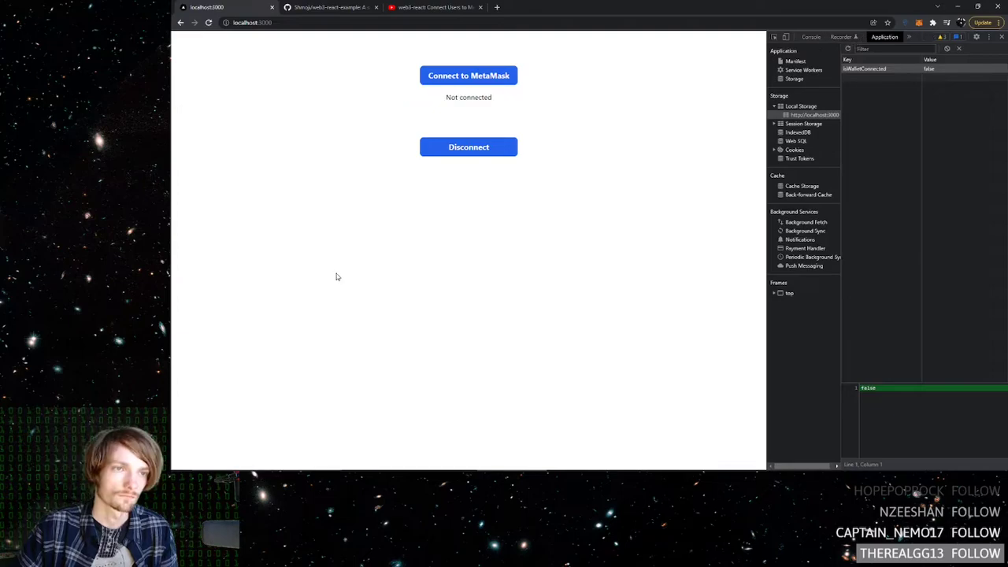
pyautogui.click(468, 75)
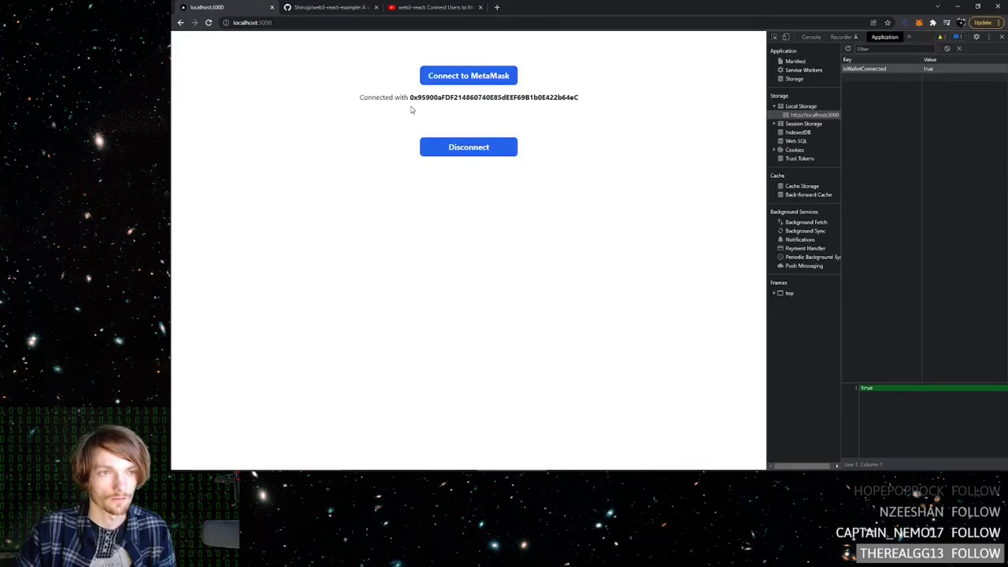
pyautogui.moveTo(533, 391)
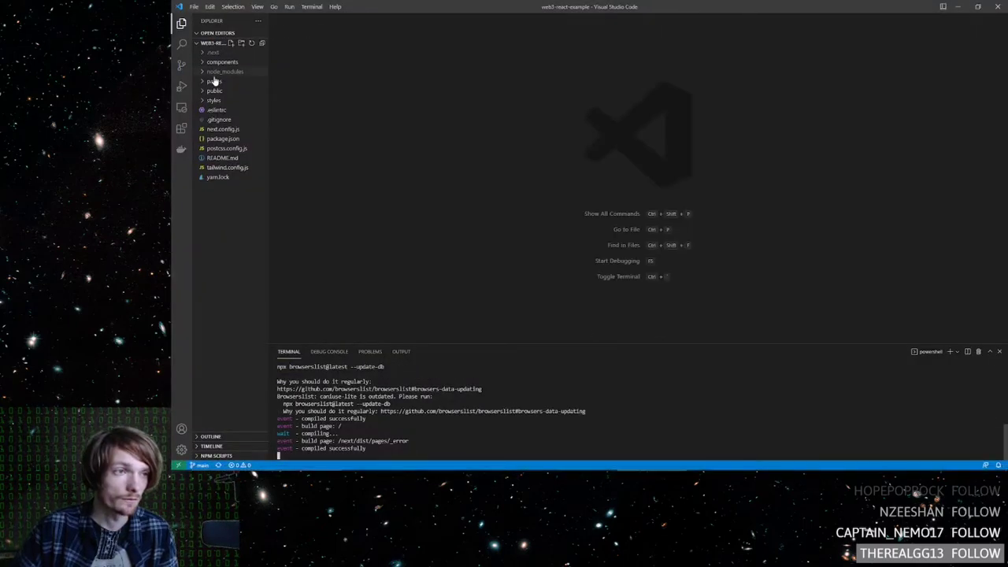
# Expand pages to open index.js and view its uncommitted localStorage changes in Source Control.
pyautogui.click(216, 119)
pyautogui.write('git reset --soft HEAD~1')
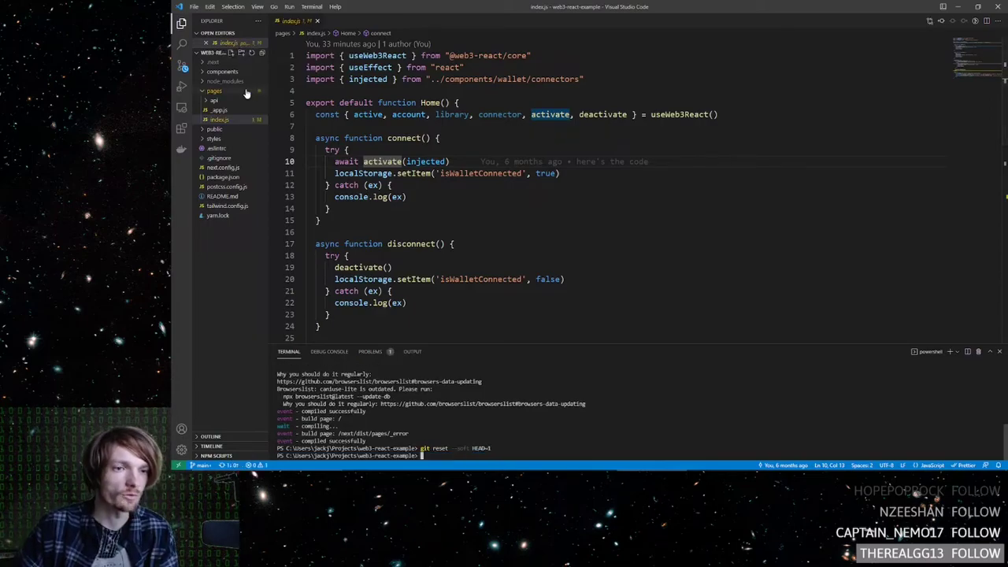
pyautogui.click(181, 66)
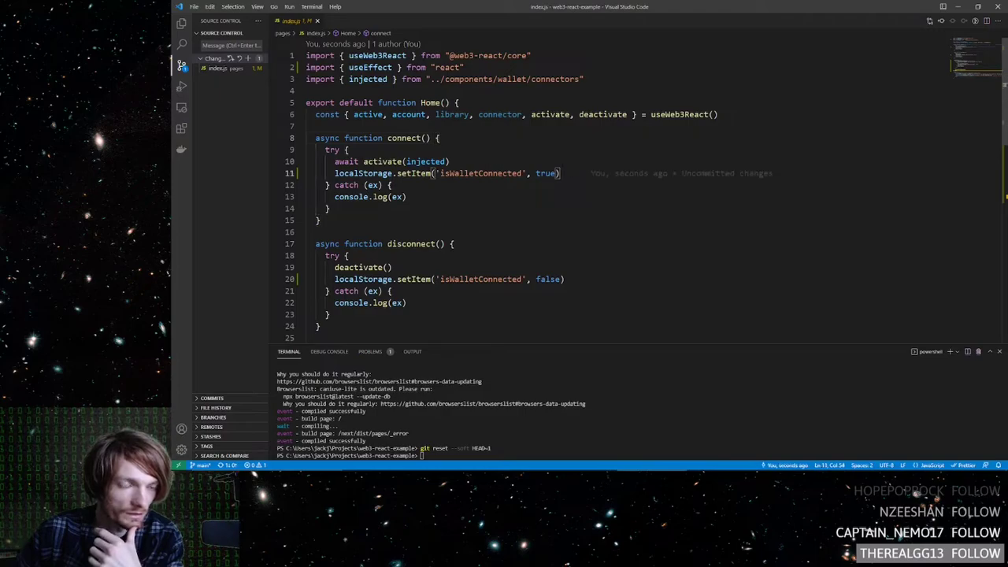
pyautogui.doubleClick(480, 174)
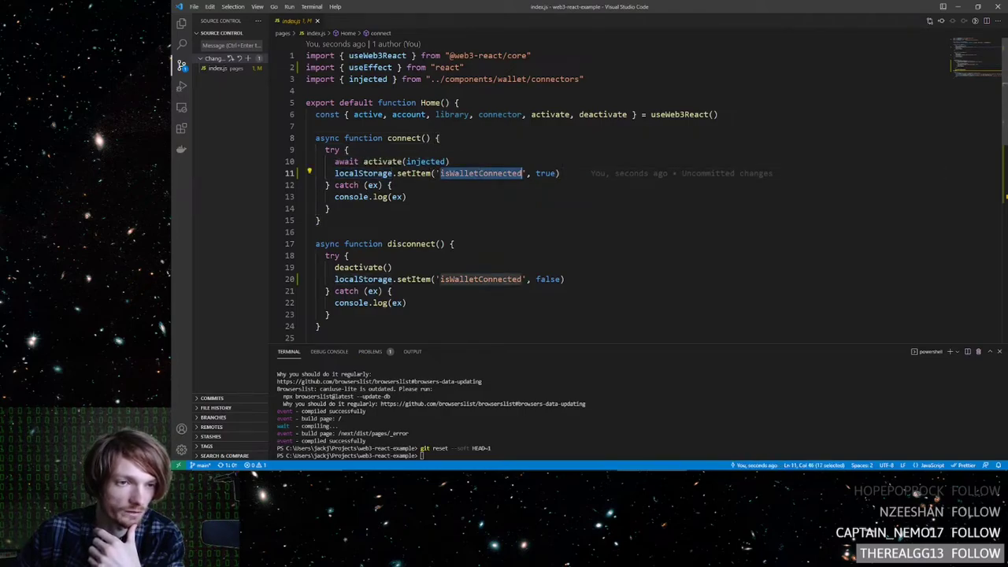
pyautogui.click(459, 172)
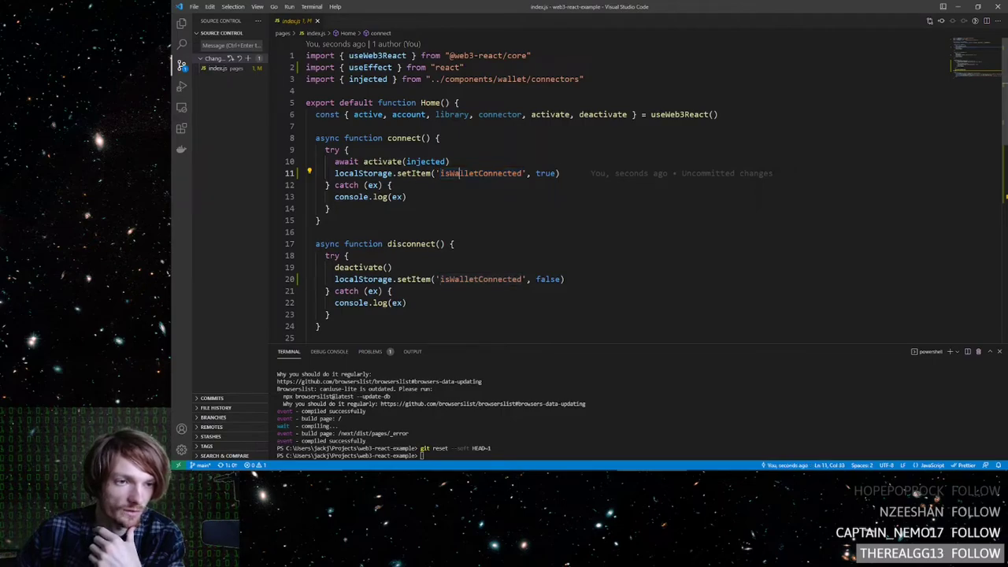
pyautogui.doubleClick(546, 174)
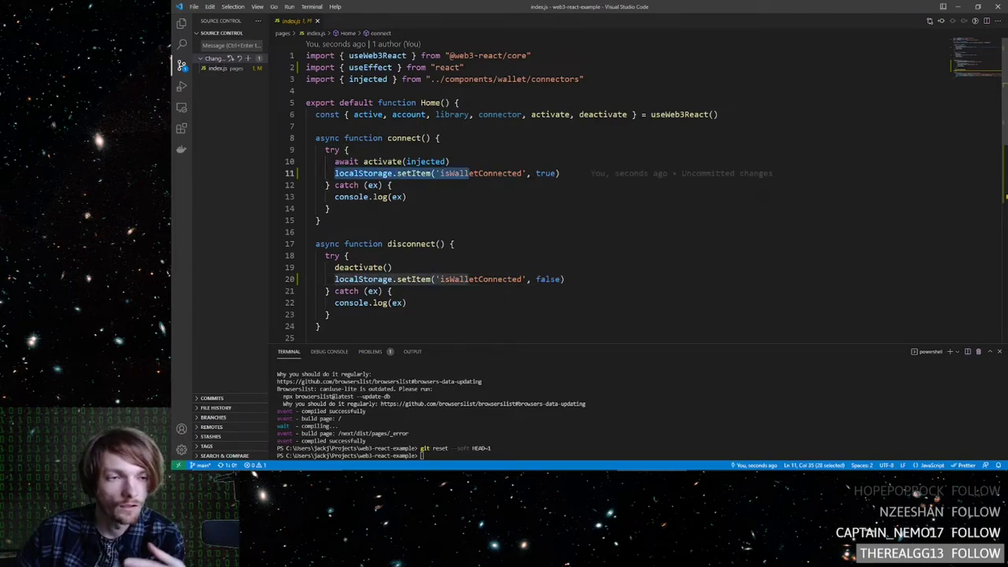
pyautogui.click(559, 173)
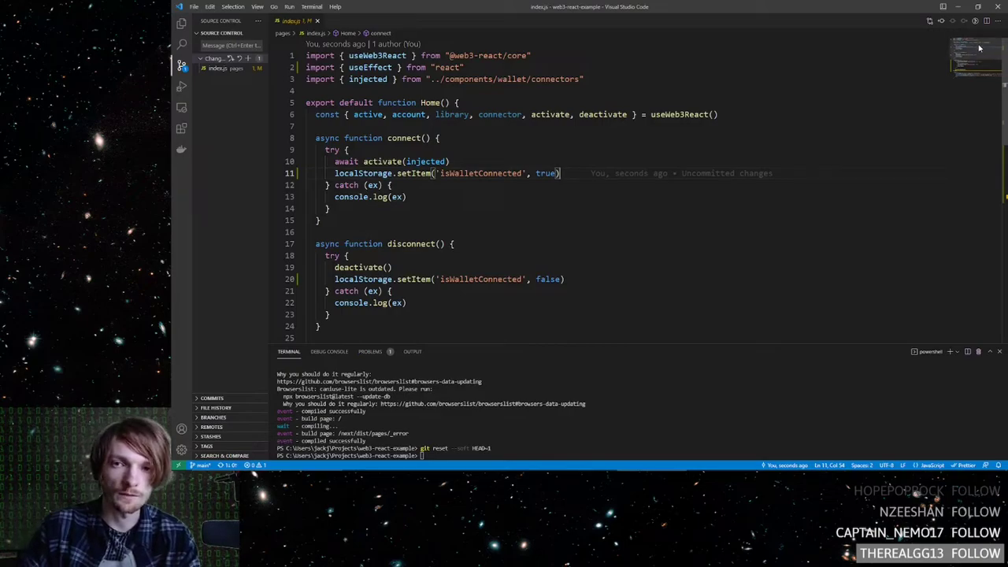
# Scroll to the useEffect block, run yarn dev, and highlight the isWalletConnected getItem check.
pyautogui.scroll(-3)
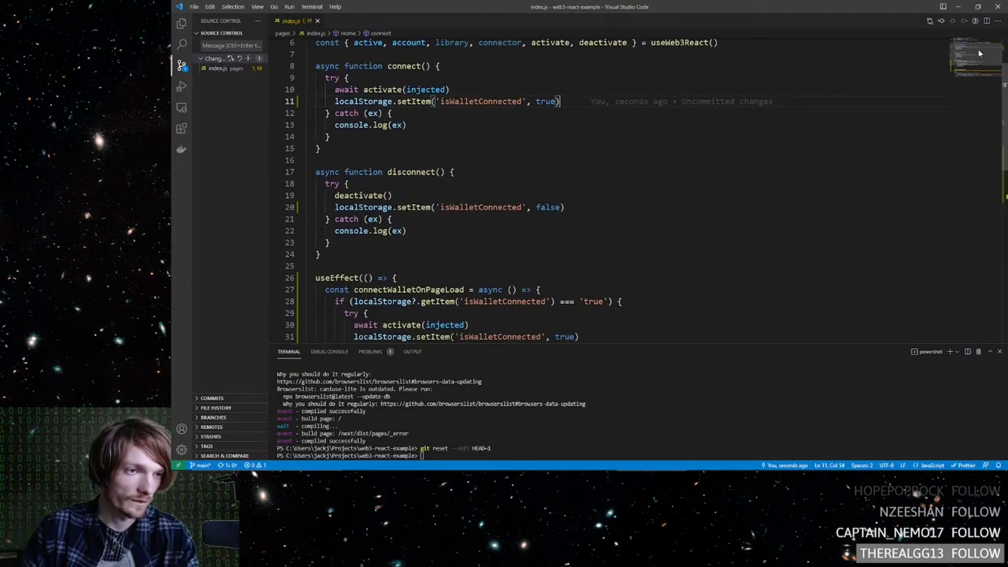
pyautogui.scroll(-3)
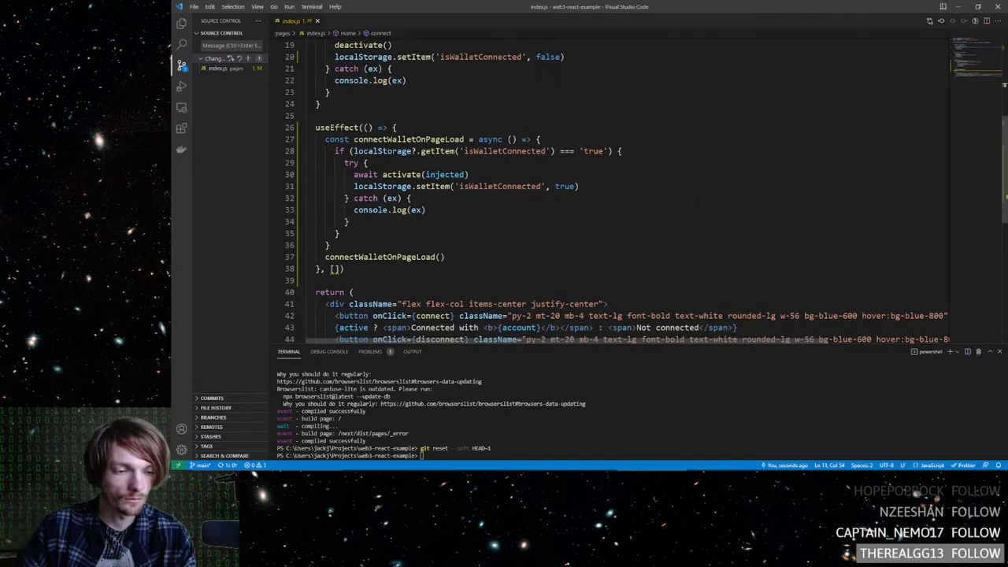
pyautogui.write('yarn dev')
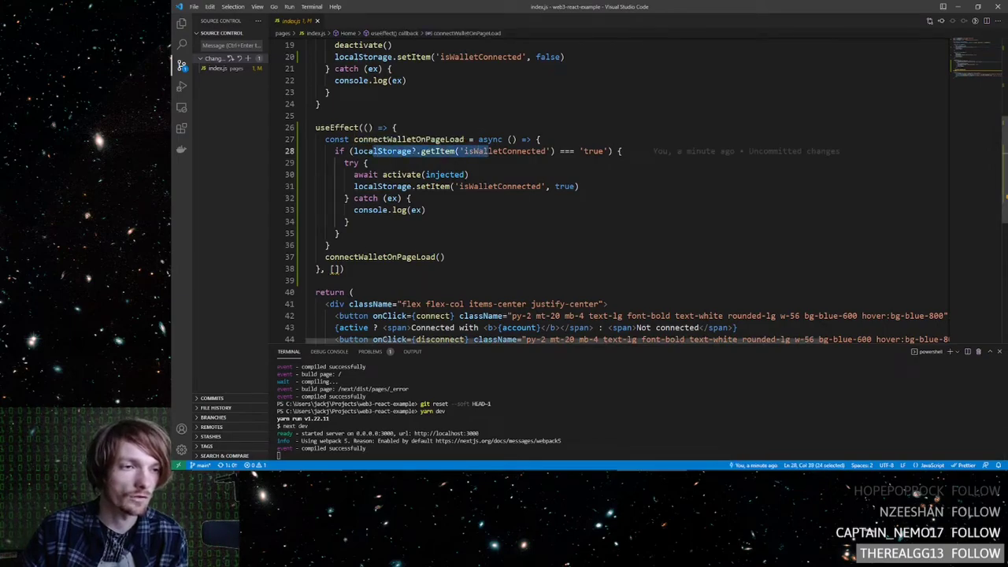
pyautogui.doubleClick(335, 127)
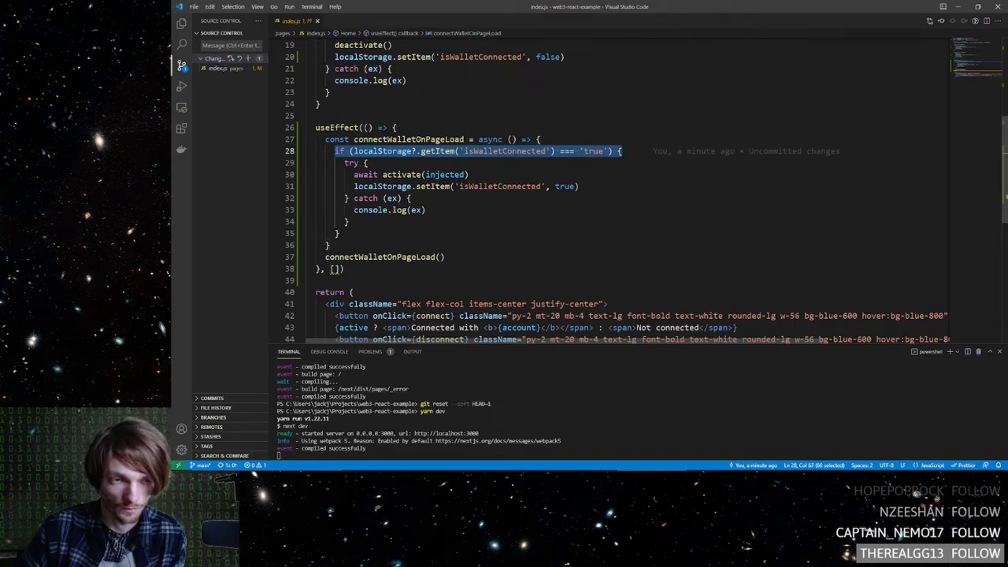
pyautogui.doubleClick(505, 151)
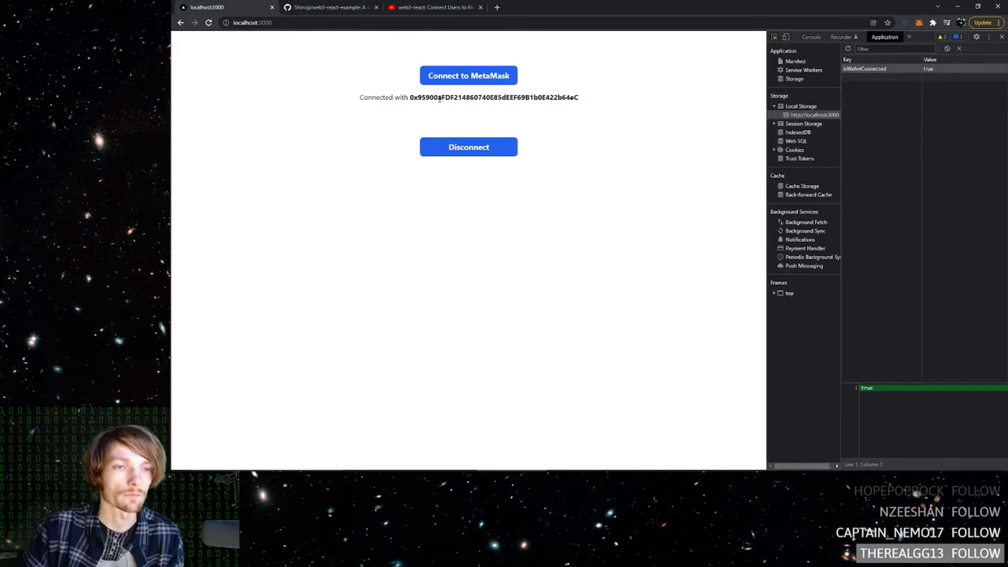
pyautogui.moveTo(459, 109)
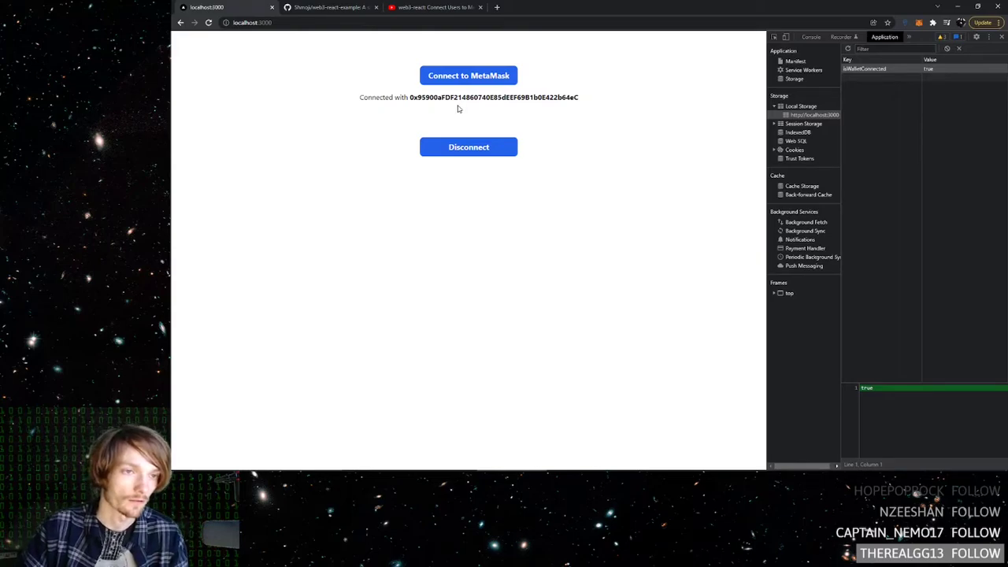
# Highlight the 'Connected with' wallet address, then disconnect and reconnect MetaMask.
pyautogui.moveTo(374, 97); pyautogui.dragTo(500, 97)
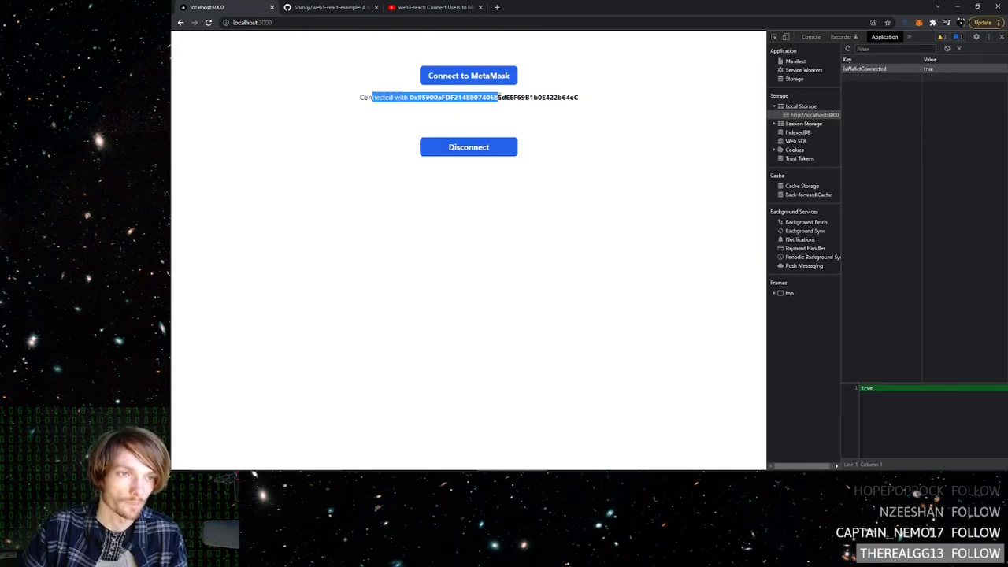
pyautogui.click(469, 148)
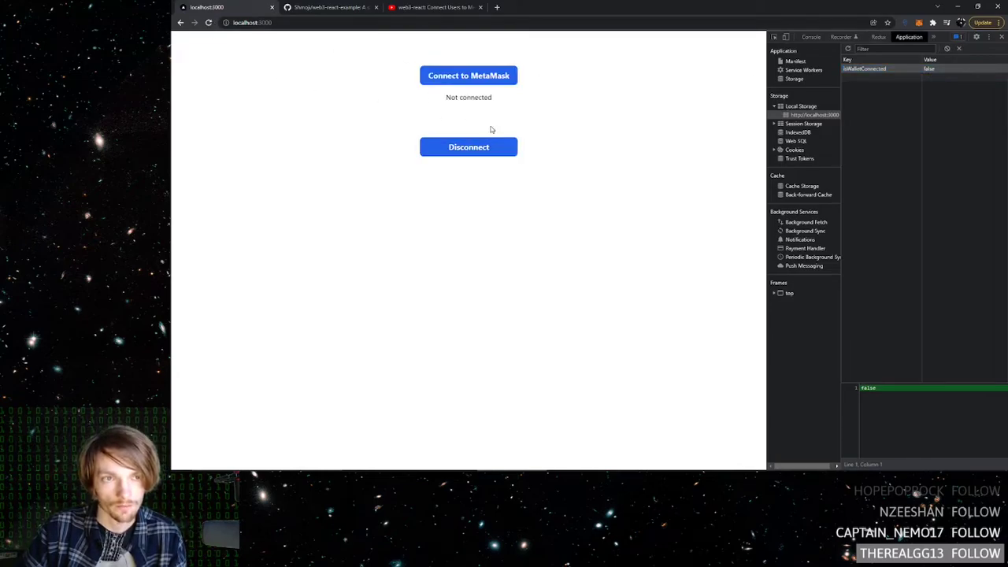
pyautogui.click(468, 74)
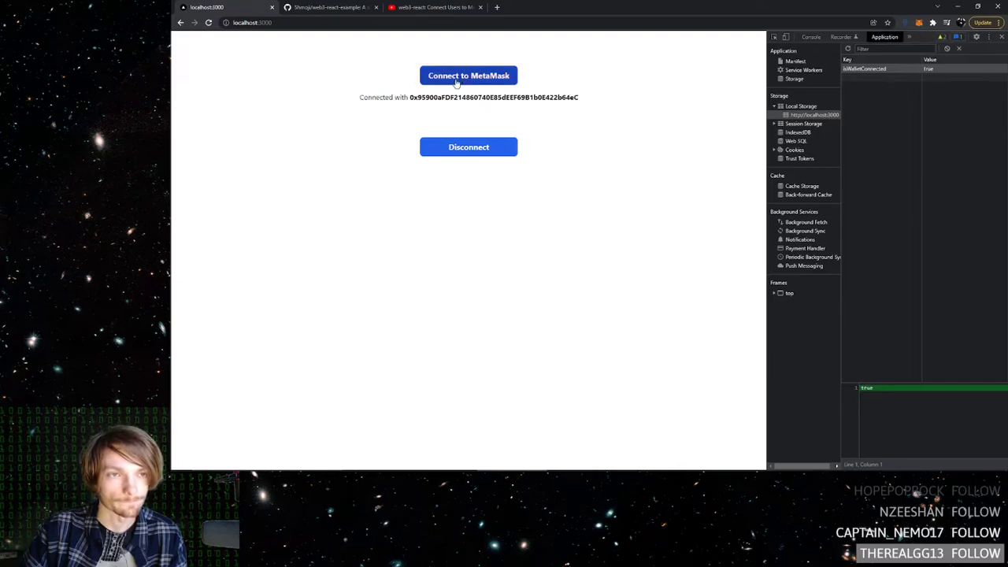